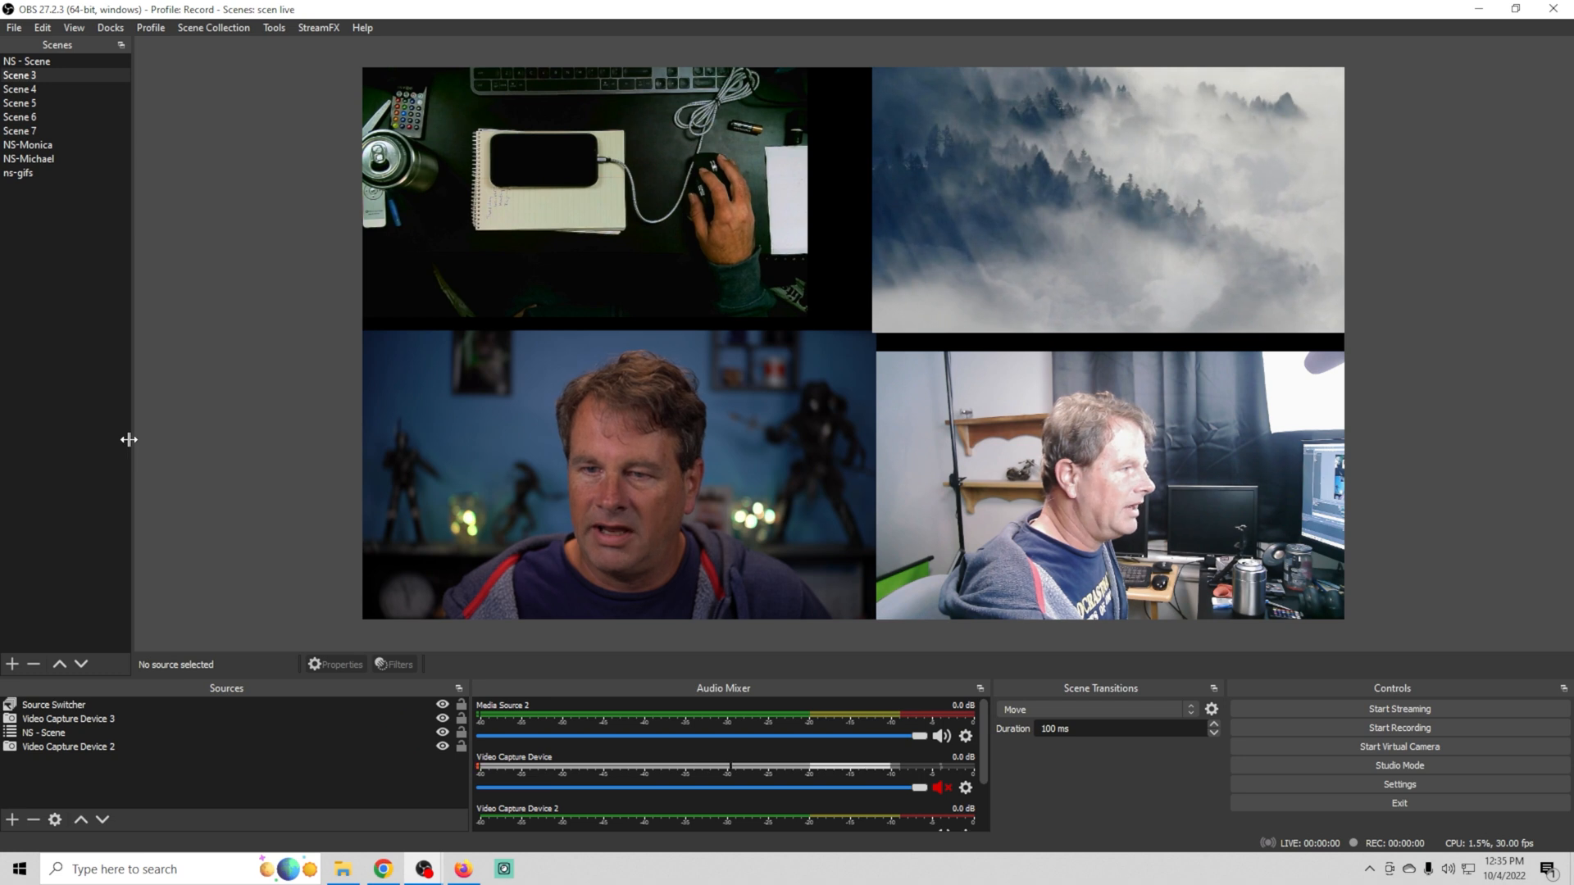
- Put the Scenes dock in Grid Mode and select the Scene 4 button
click(18, 89)
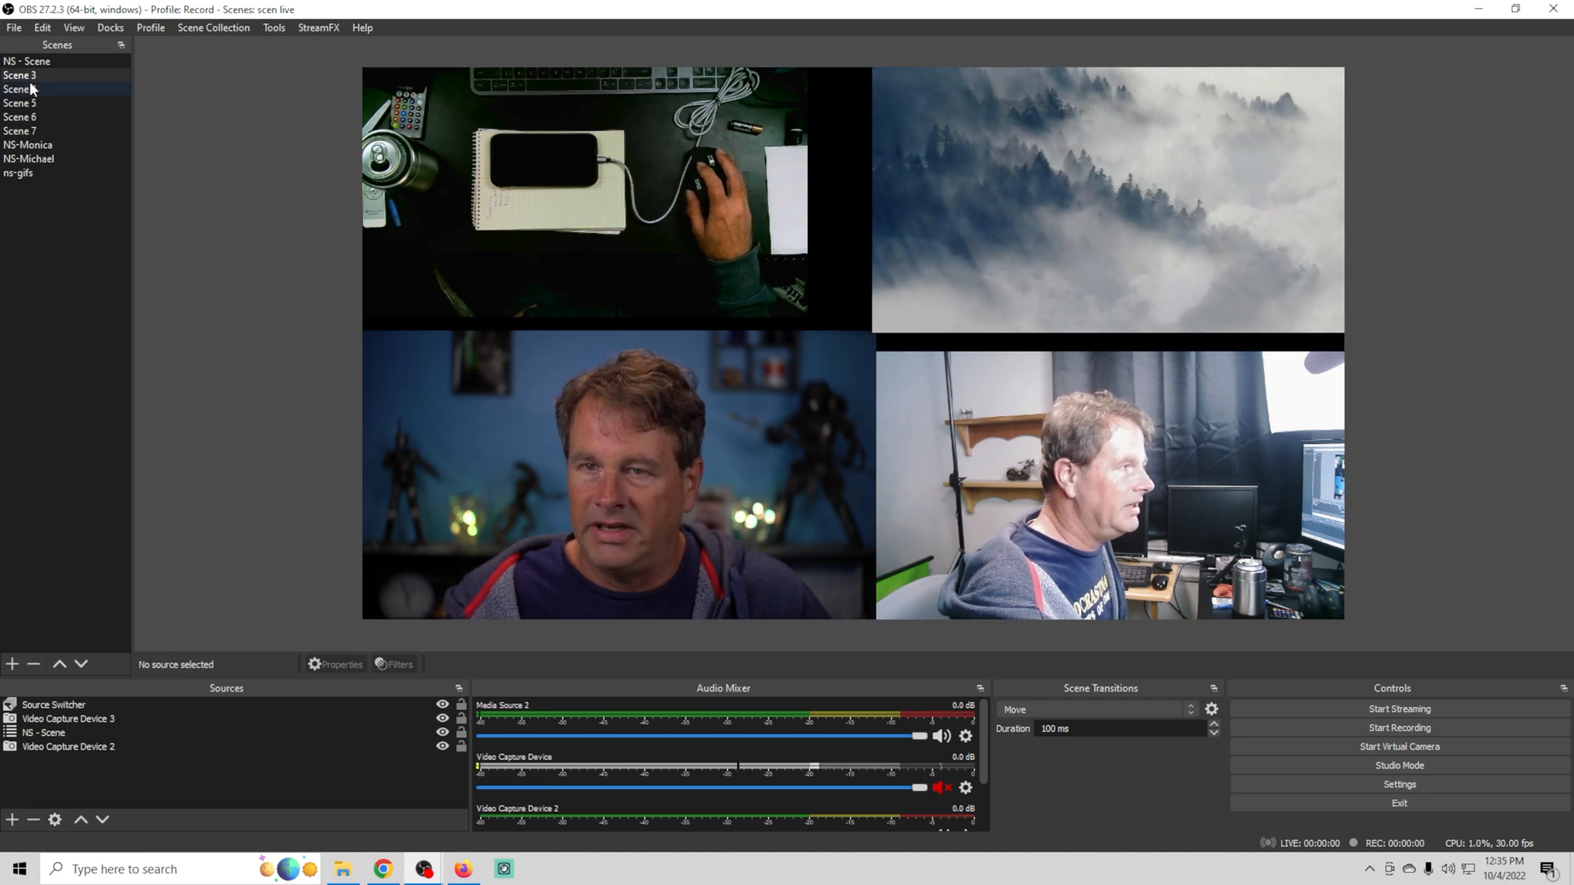
click(27, 61)
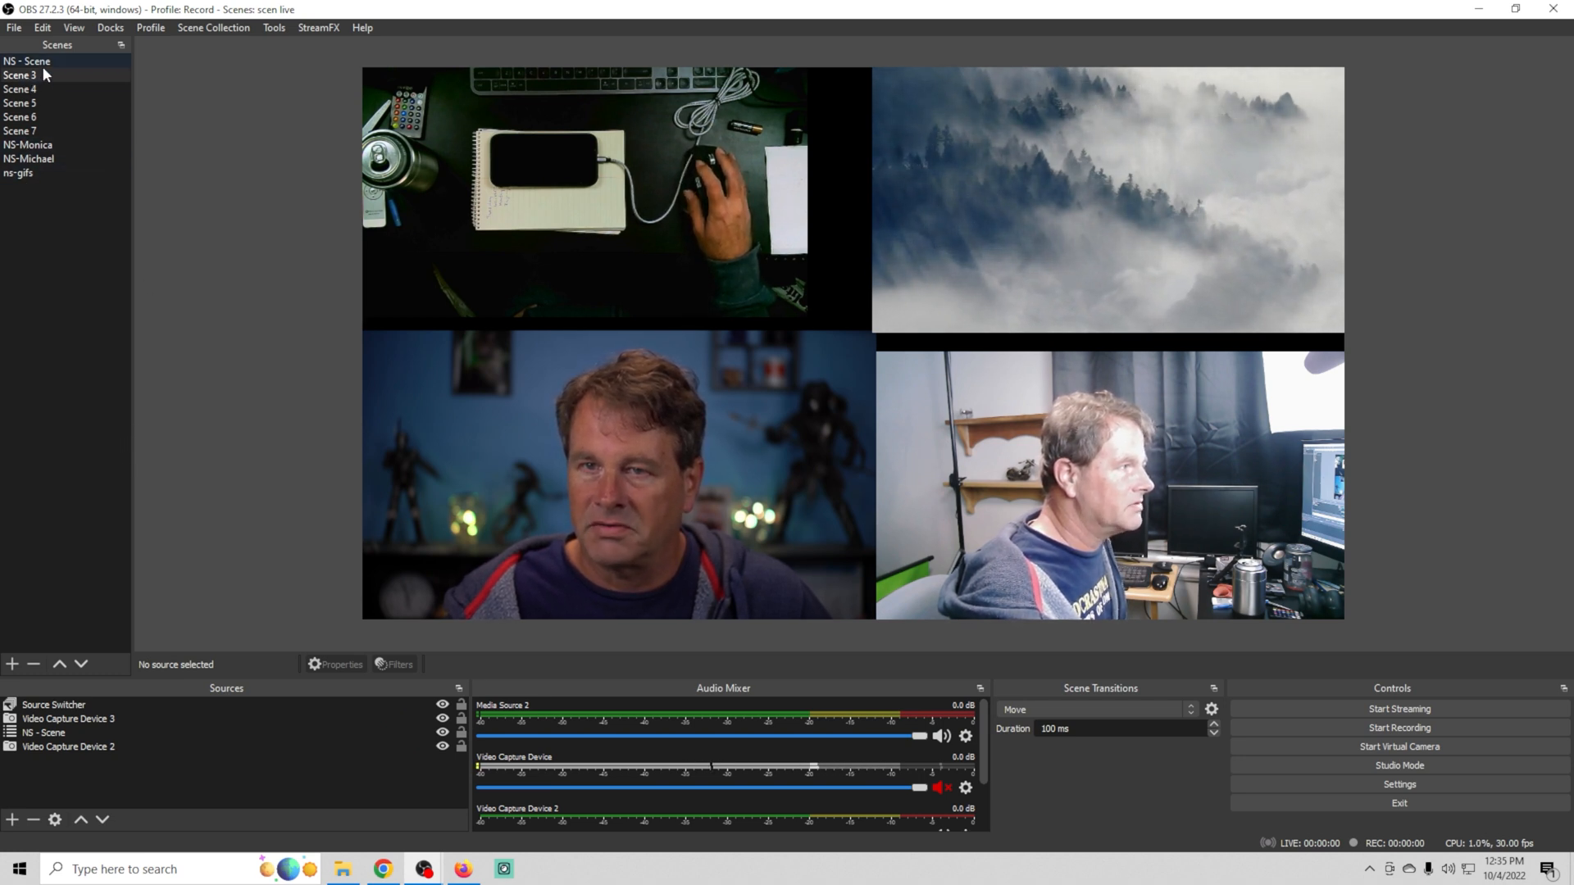
right_click(30, 75)
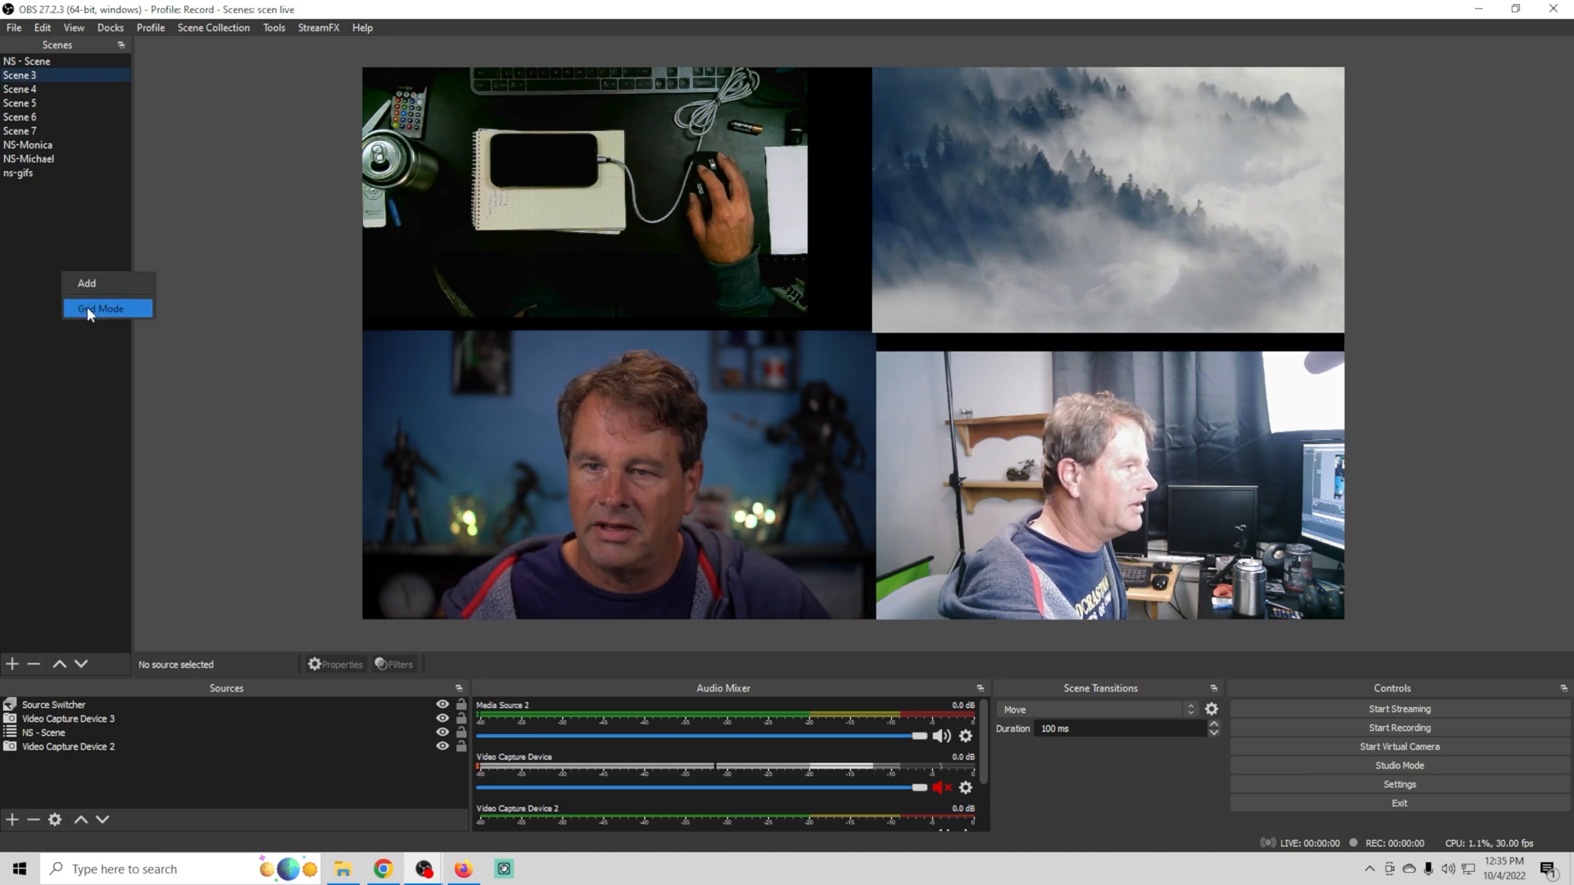
click(99, 308)
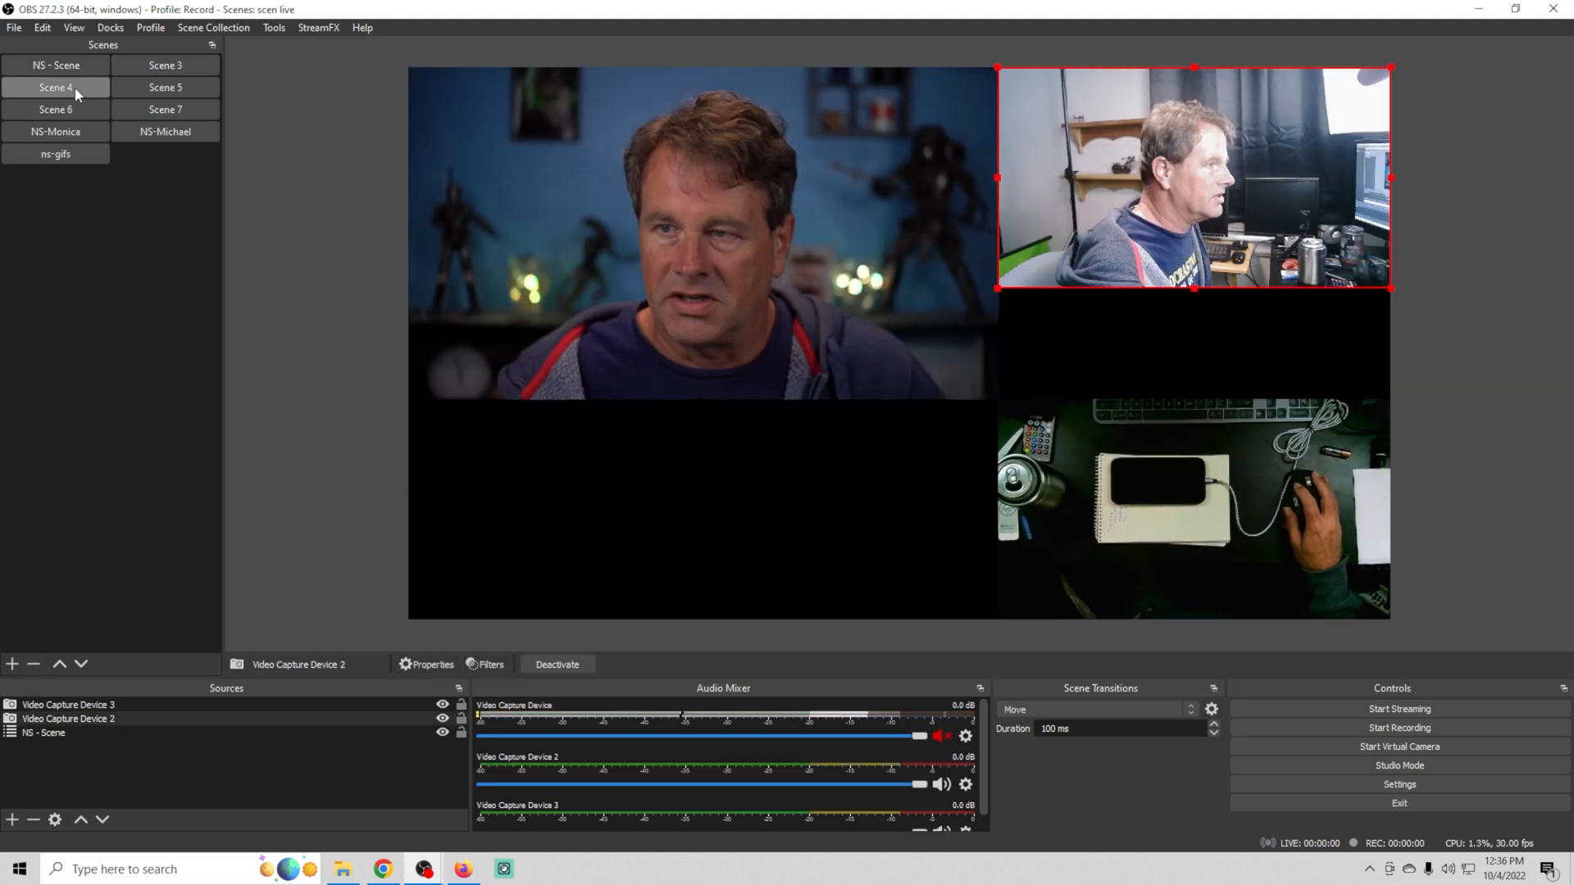
click(165, 66)
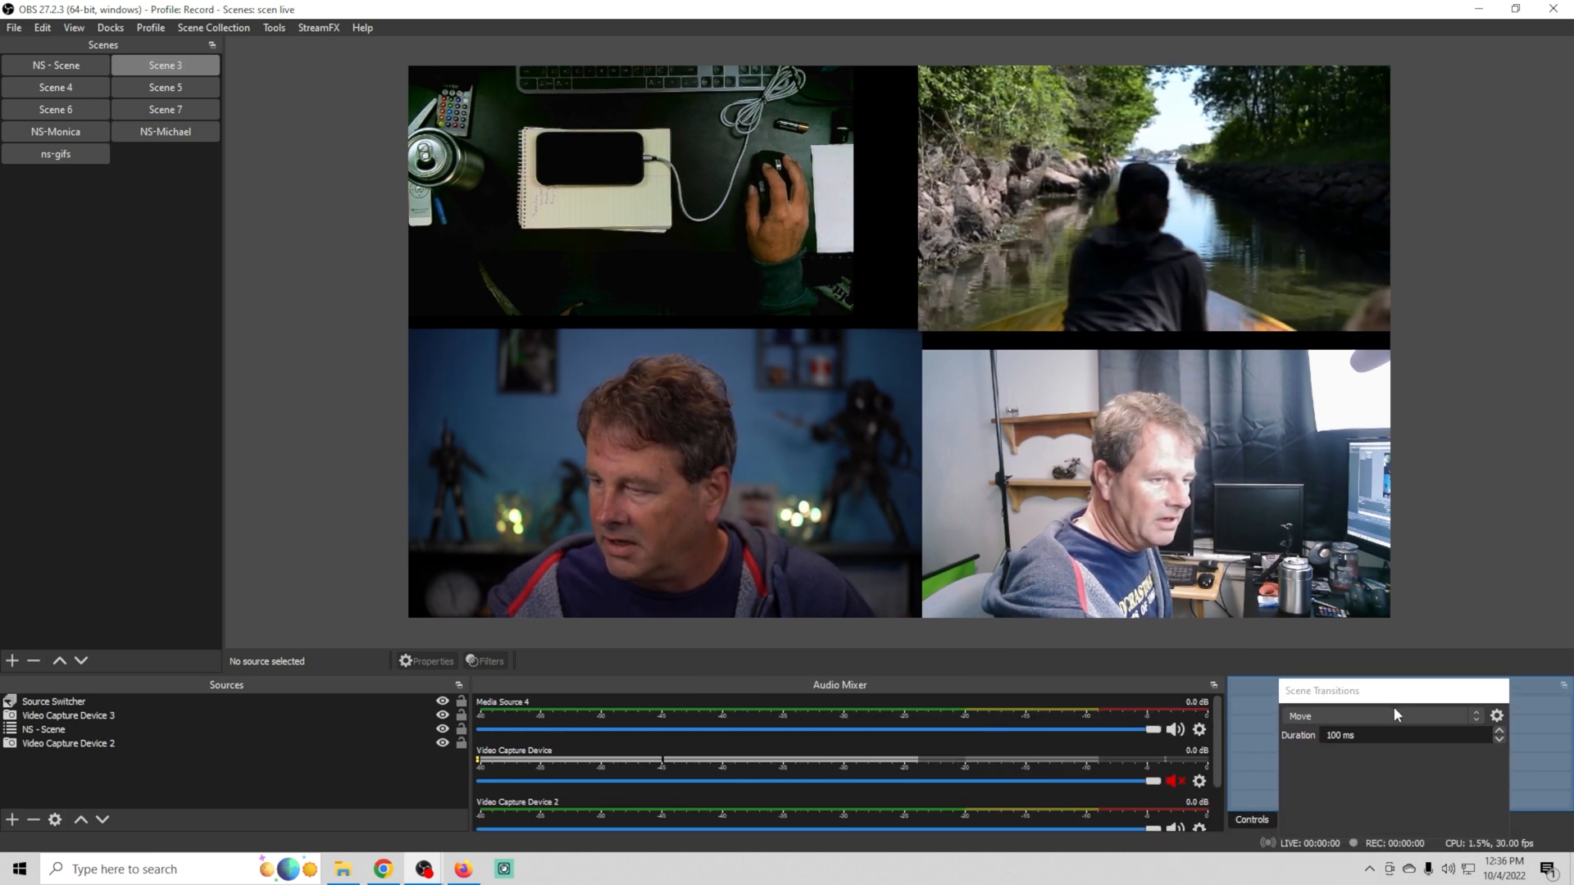
- Tab the Scene Transitions dock together with Controls and show the transition settings
click(1330, 820)
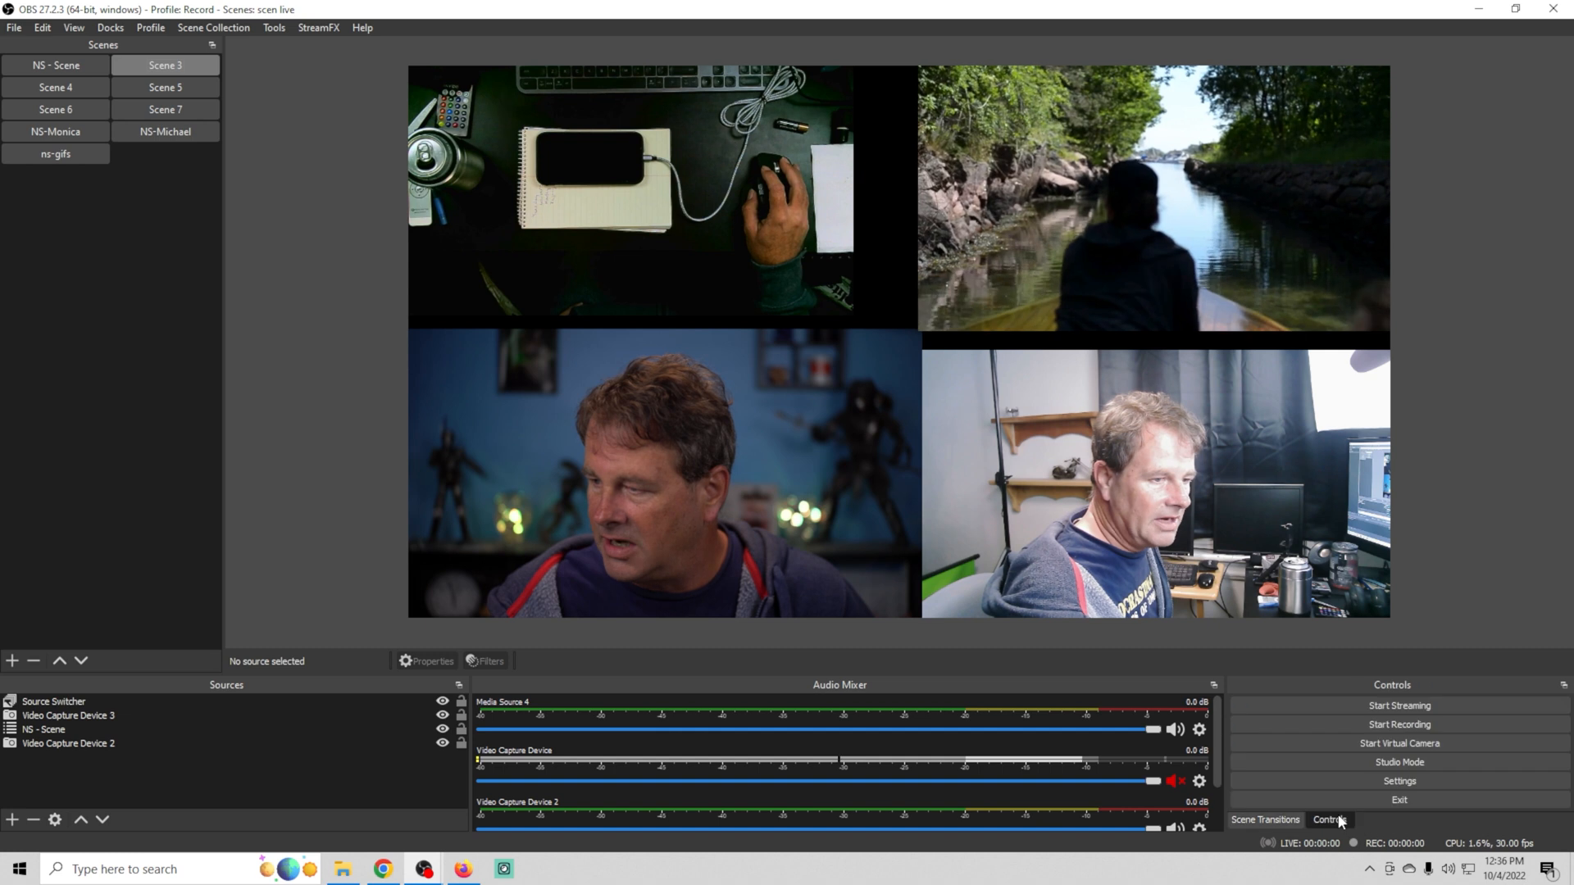
click(1264, 819)
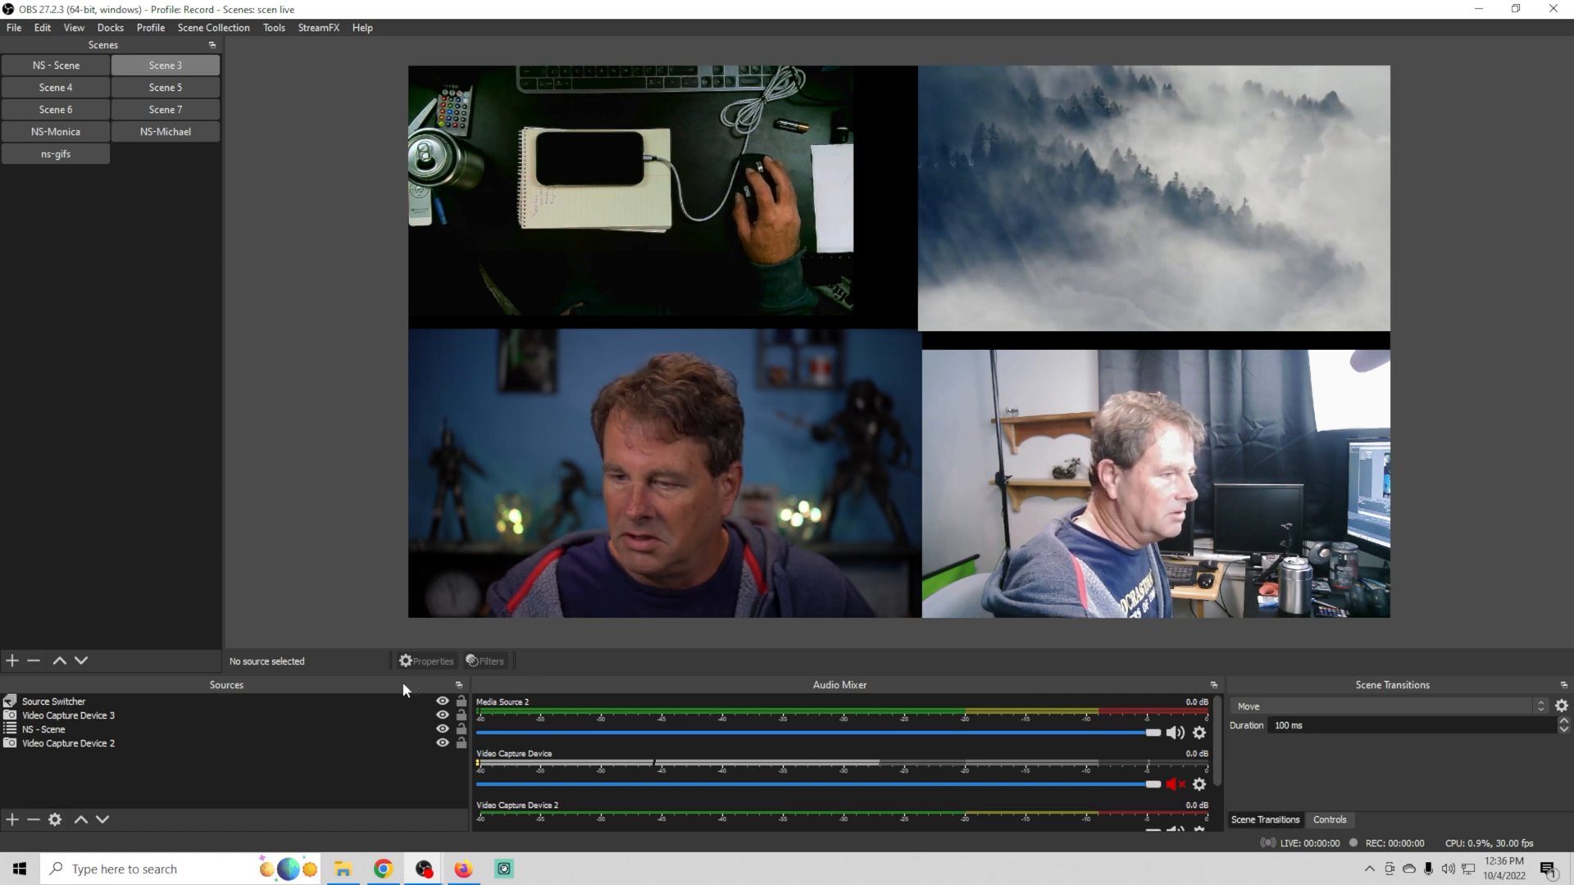
mouse_move(204, 420)
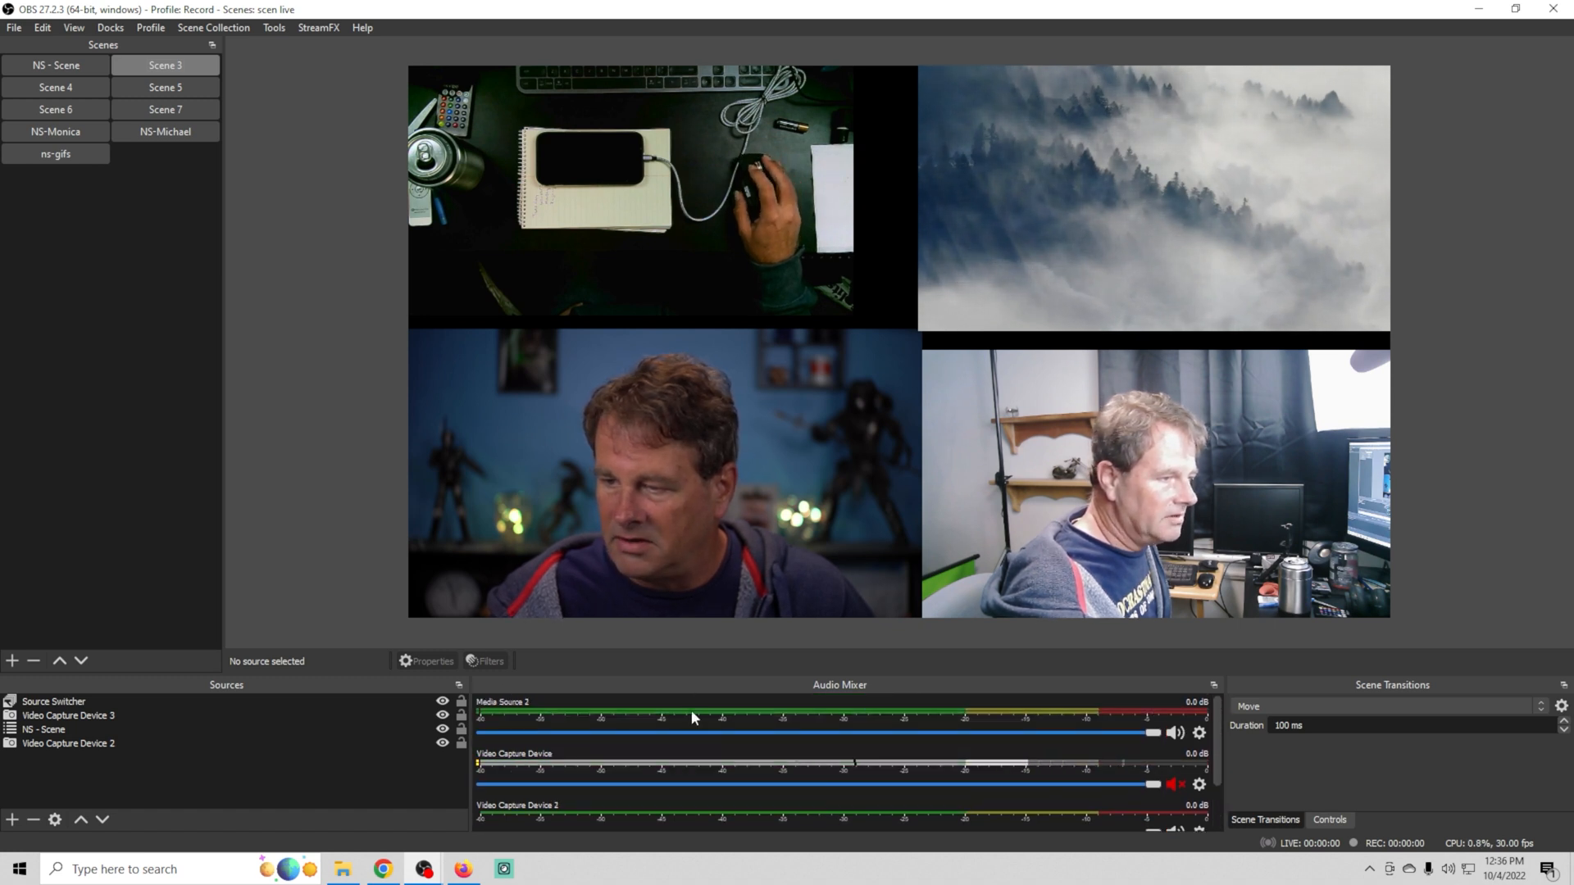
- Switch the Audio Mixer to Vertical Layout with upright faders and meters
right_click(690, 718)
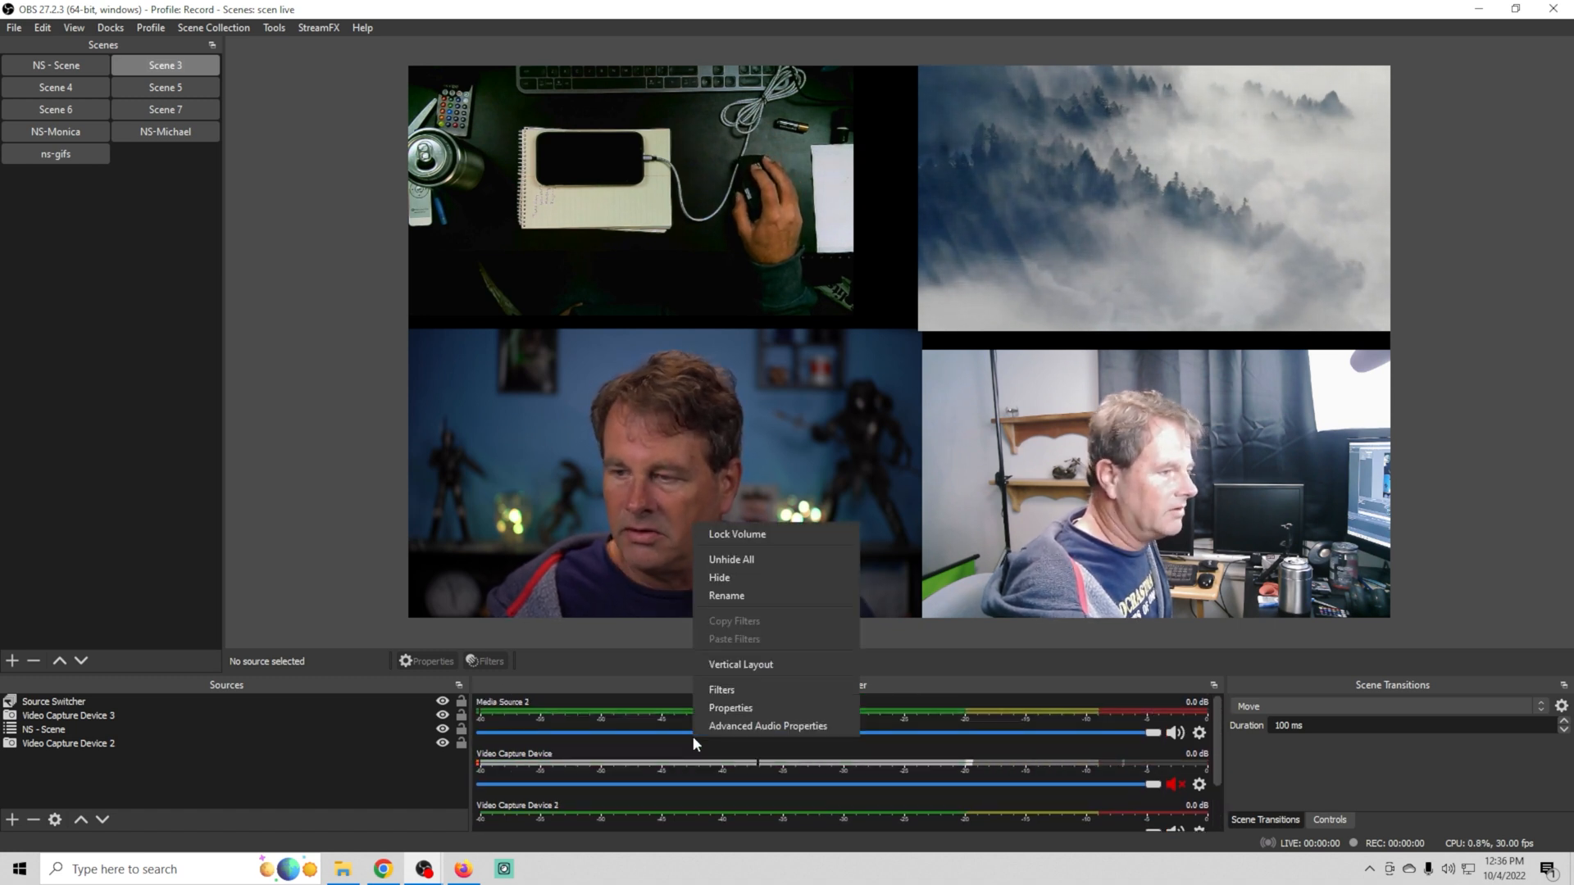
mouse_move(740, 663)
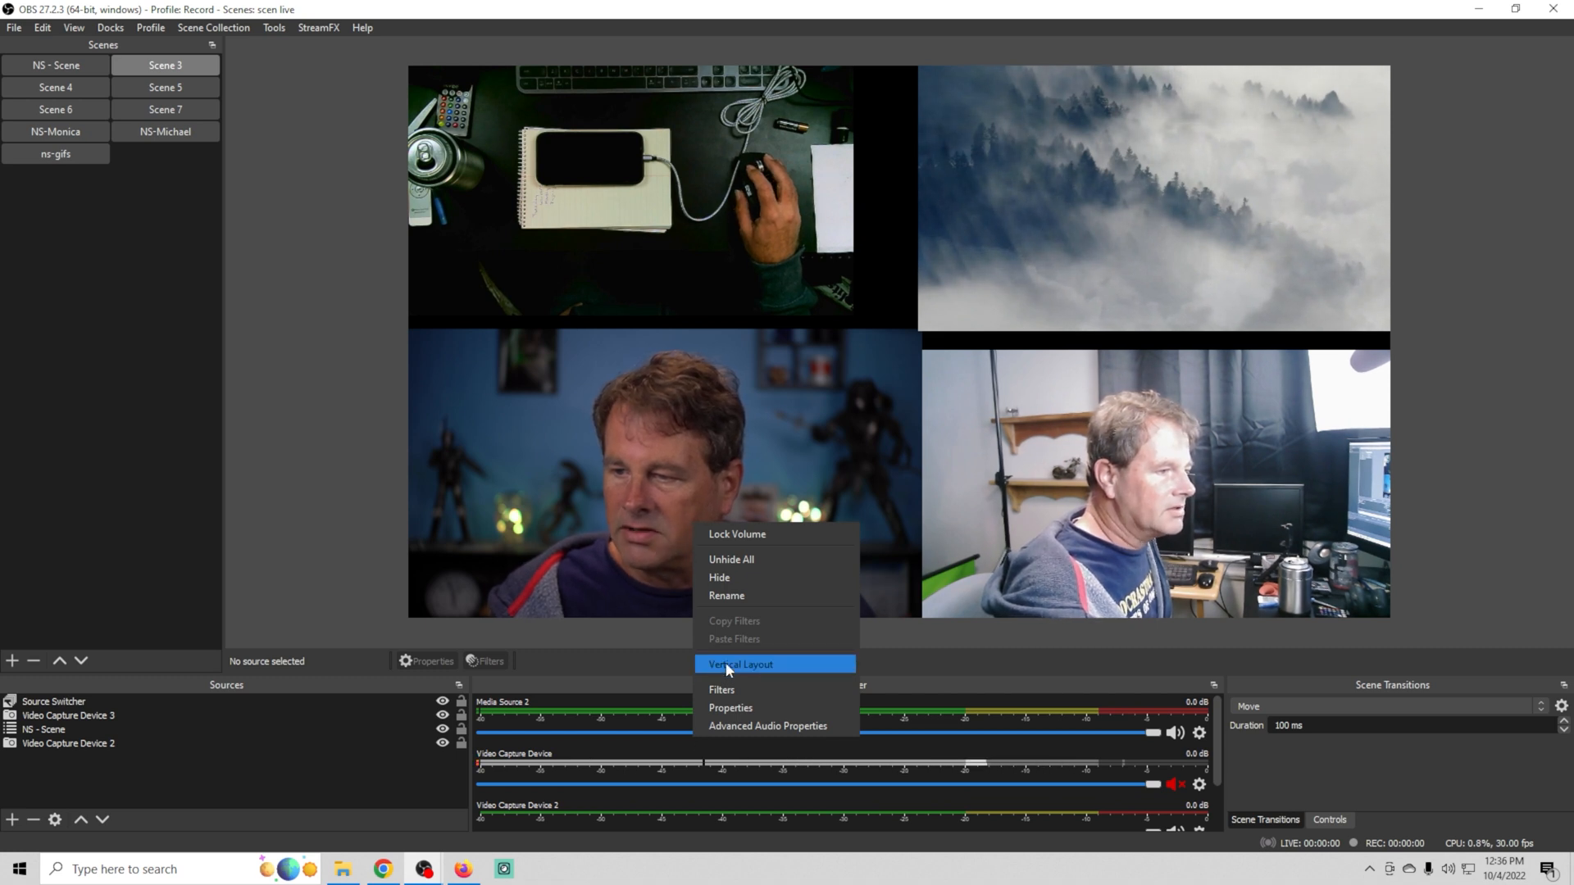
click(739, 664)
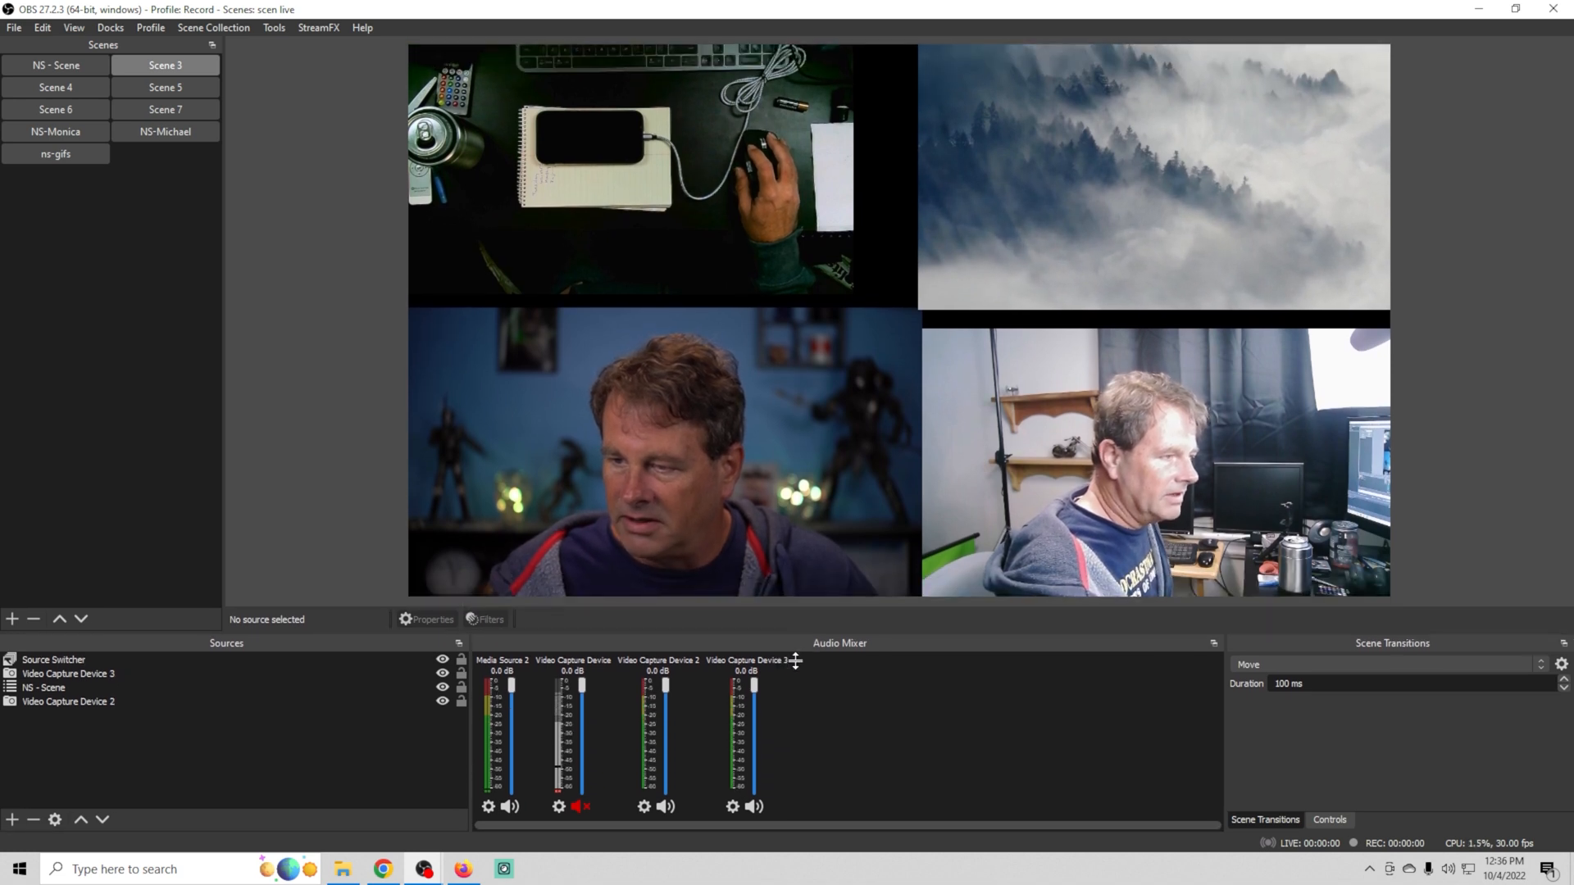
click(662, 452)
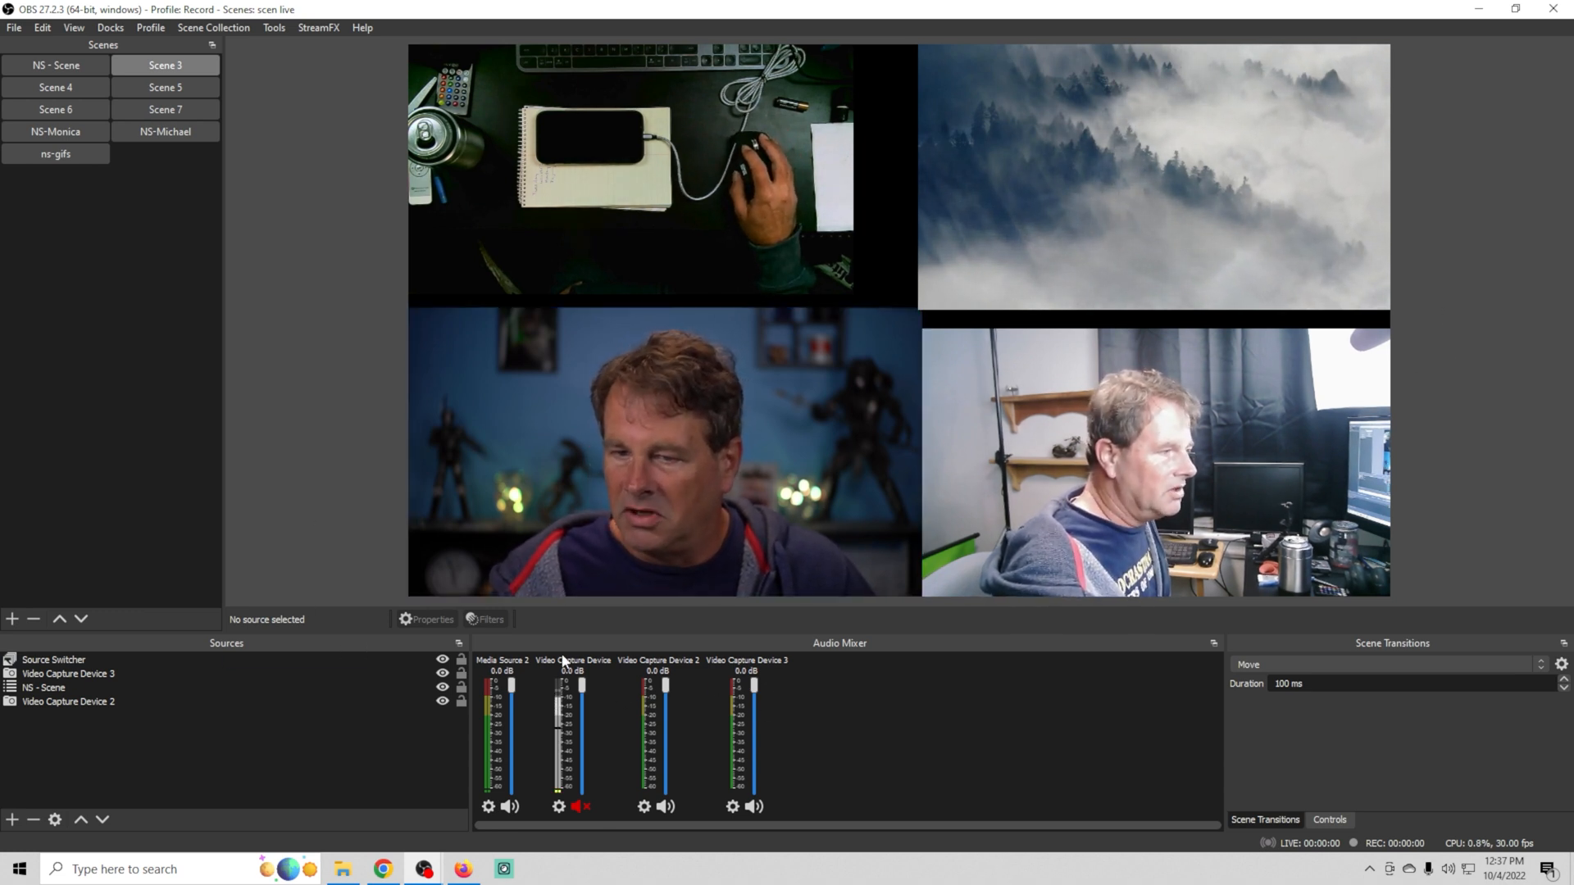
mouse_move(756, 650)
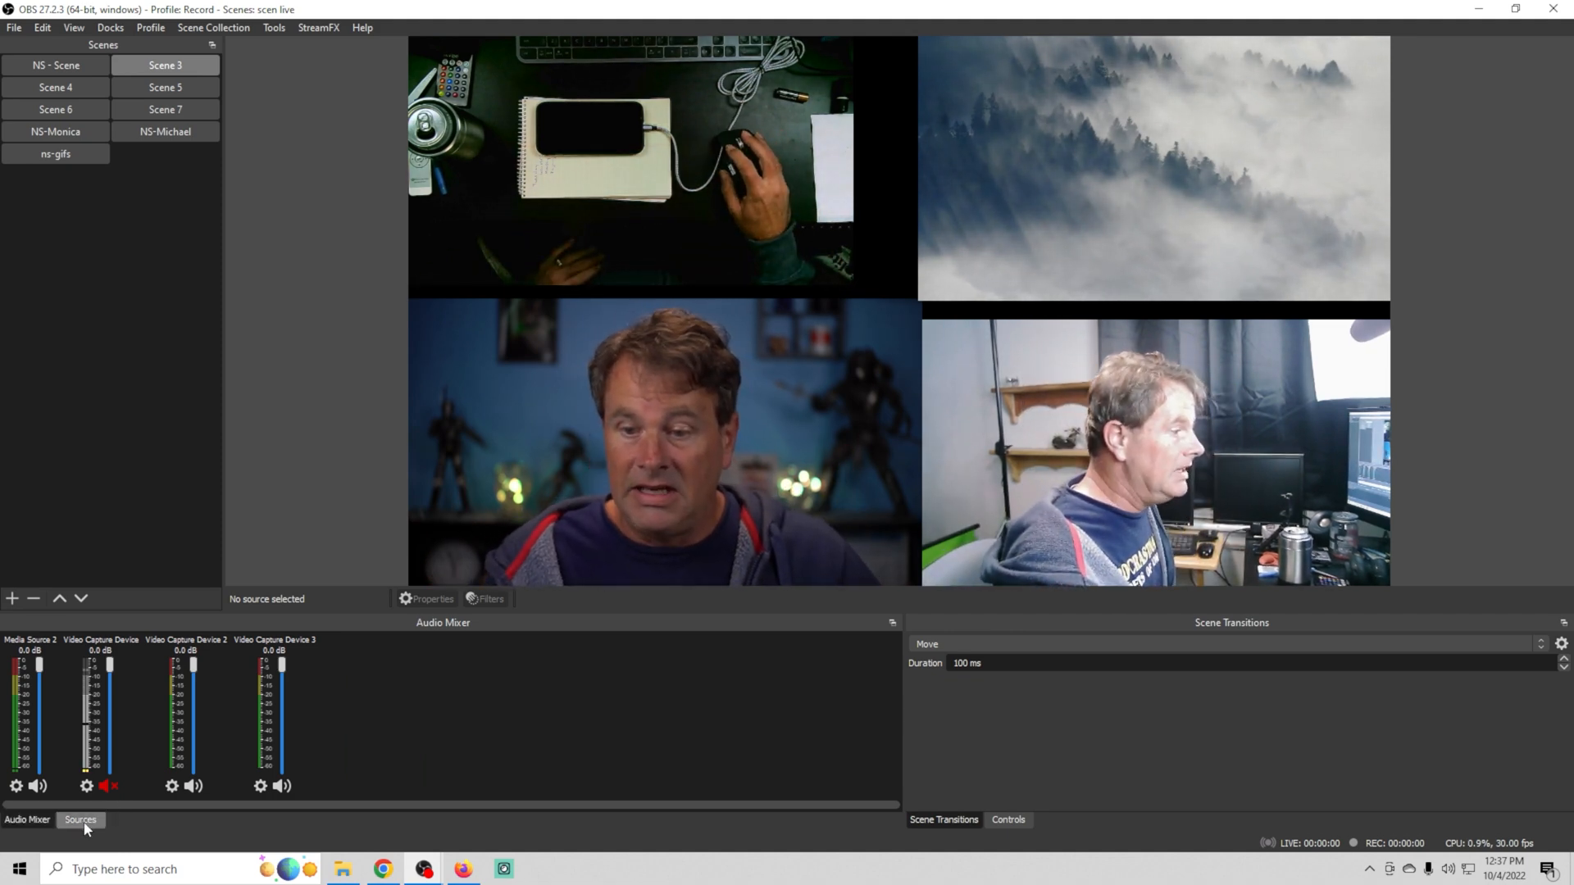
- Show the Sources tab in the dock shared with the Audio Mixer
click(79, 819)
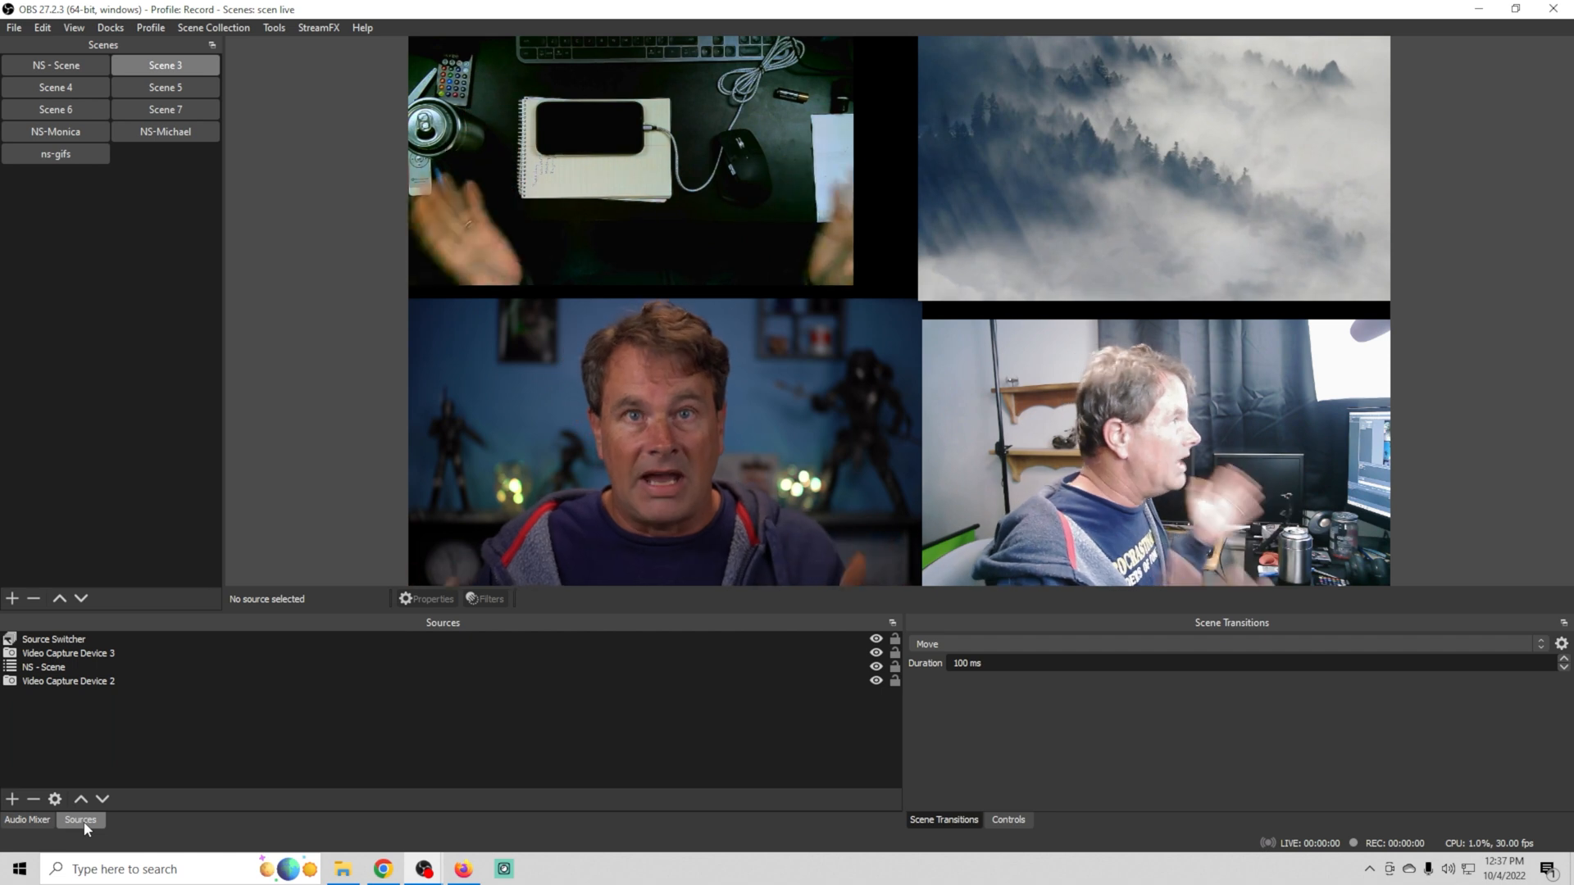